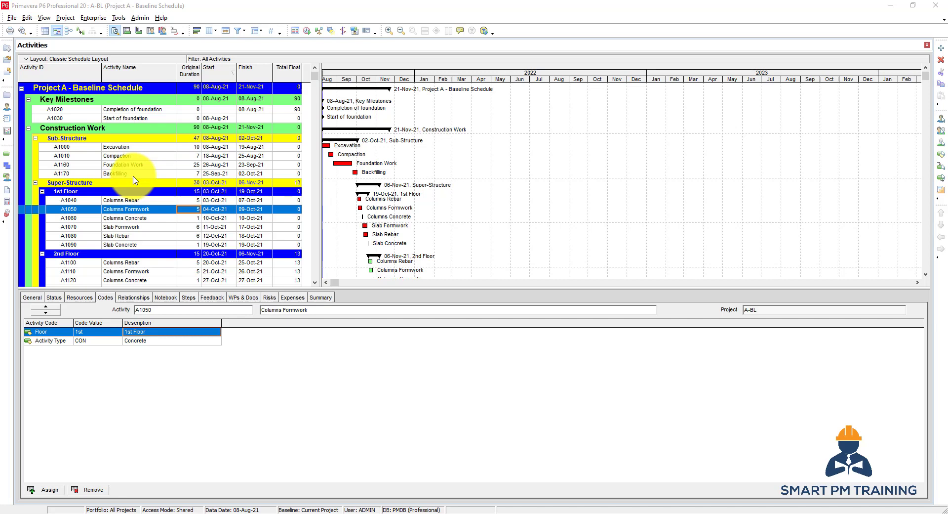
Select the Backfilling activity and bring up the Project menu's baseline commands.
left_click(115, 174)
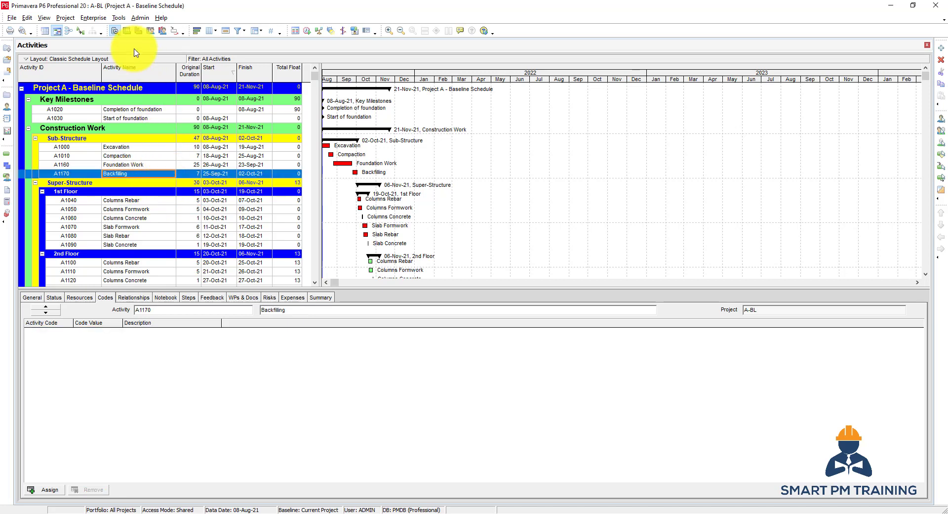
left_click(65, 18)
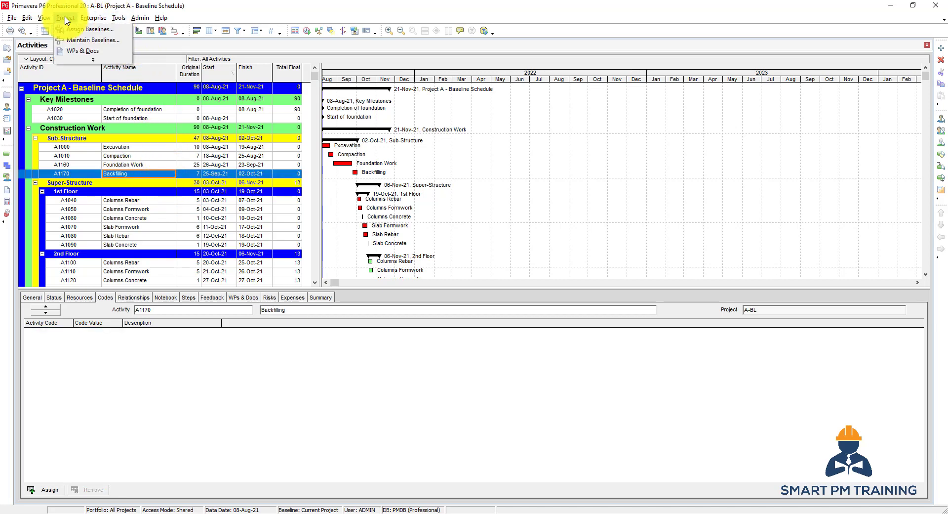
Add a B1 baseline copy of the current project in Maintain Baselines, then delete it.
left_click(92, 40)
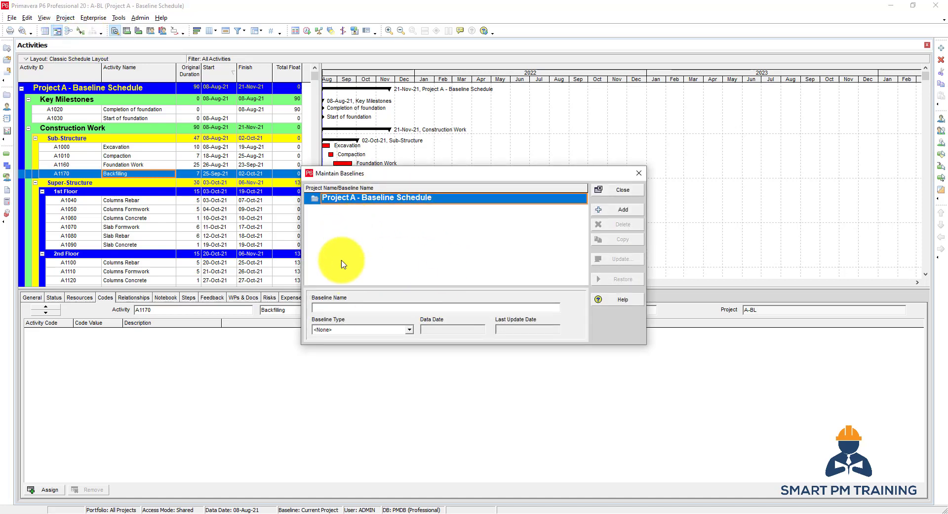
mouse_move(409, 272)
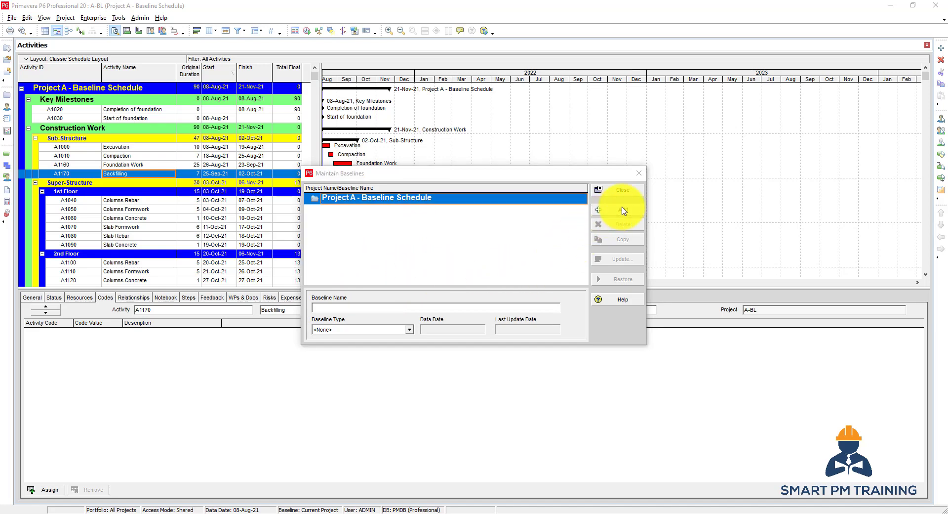
left_click(623, 210)
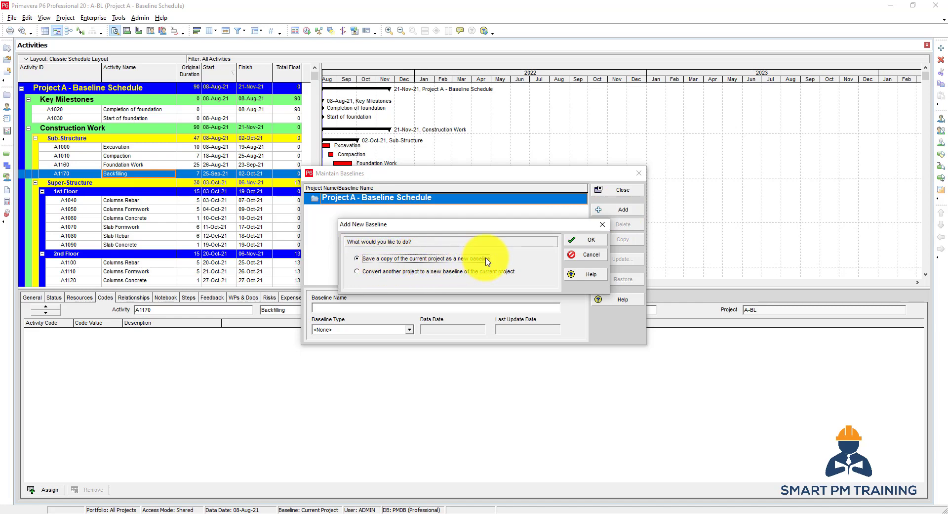
left_click(591, 239)
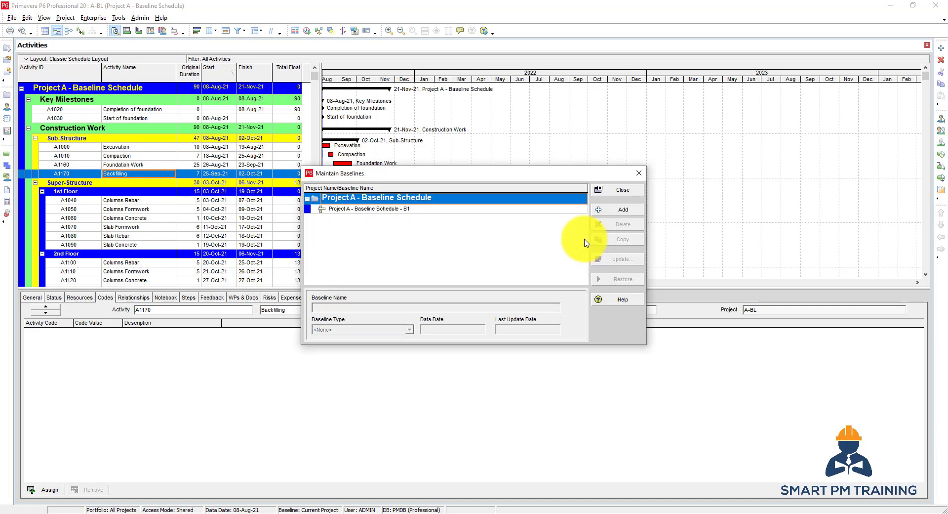
mouse_move(139, 242)
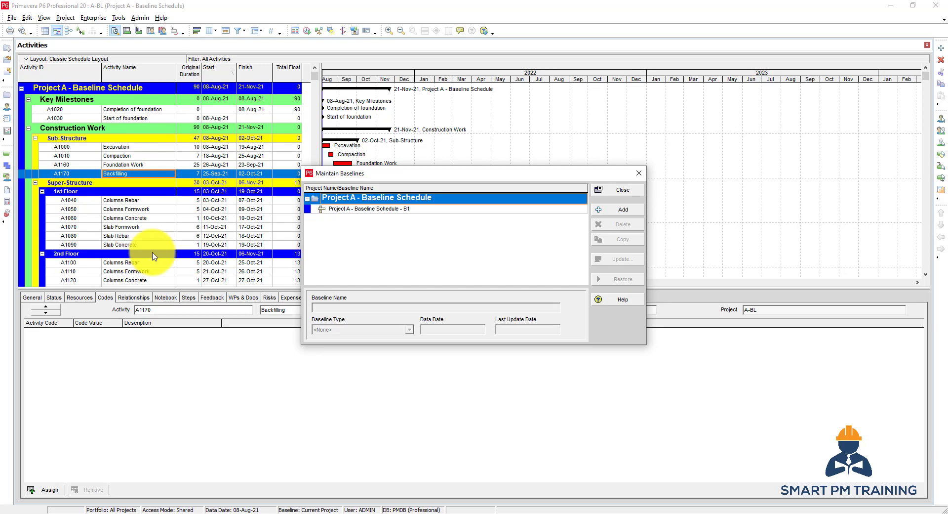
left_click(366, 209)
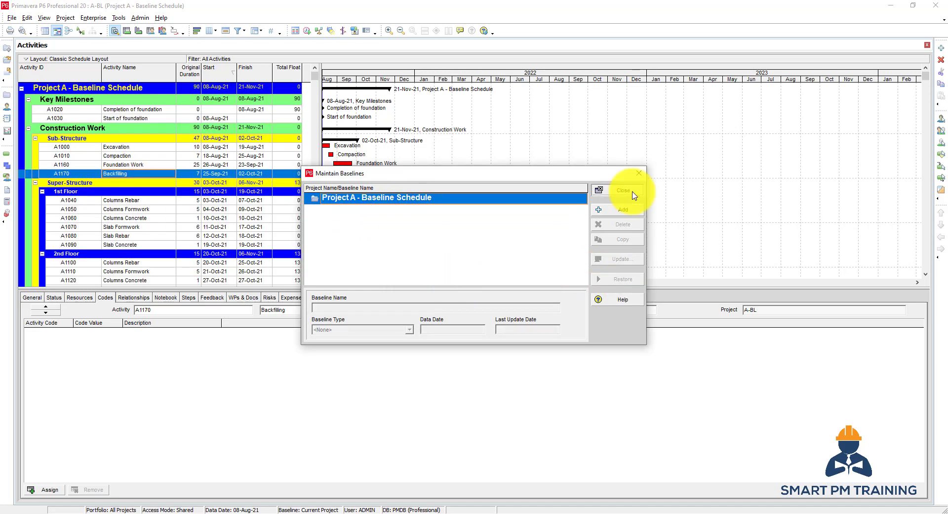
Paste the baseline schedule copy into Project A as A-UP, accepting default copy options.
left_click(617, 191)
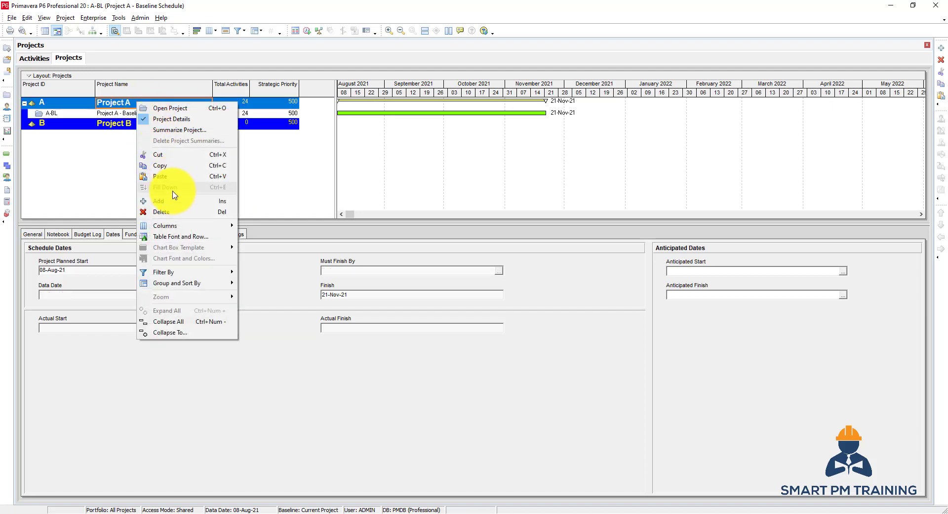
left_click(160, 165)
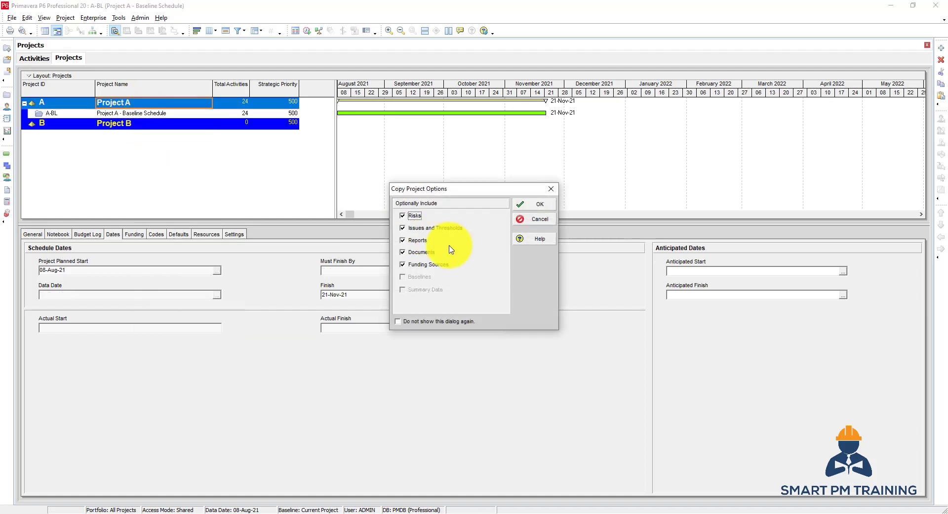
left_click(538, 204)
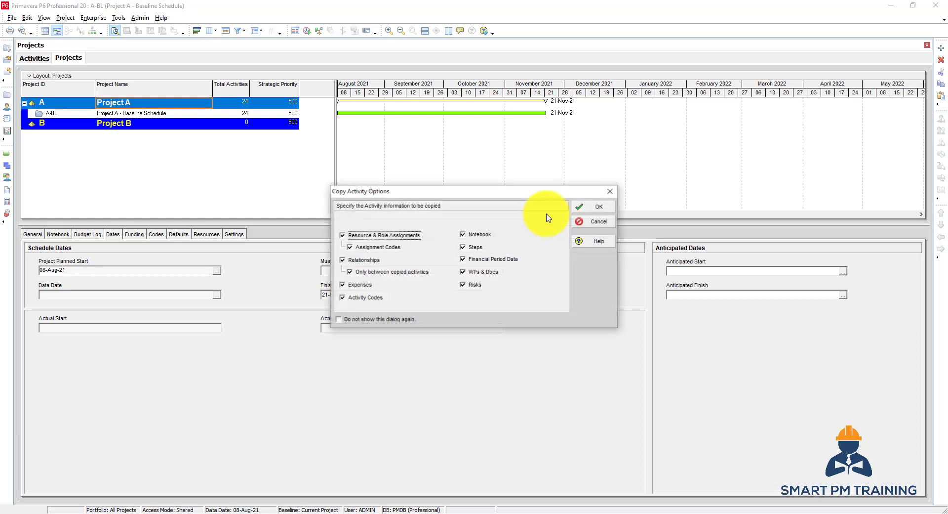
left_click(599, 206)
type("A-UP")
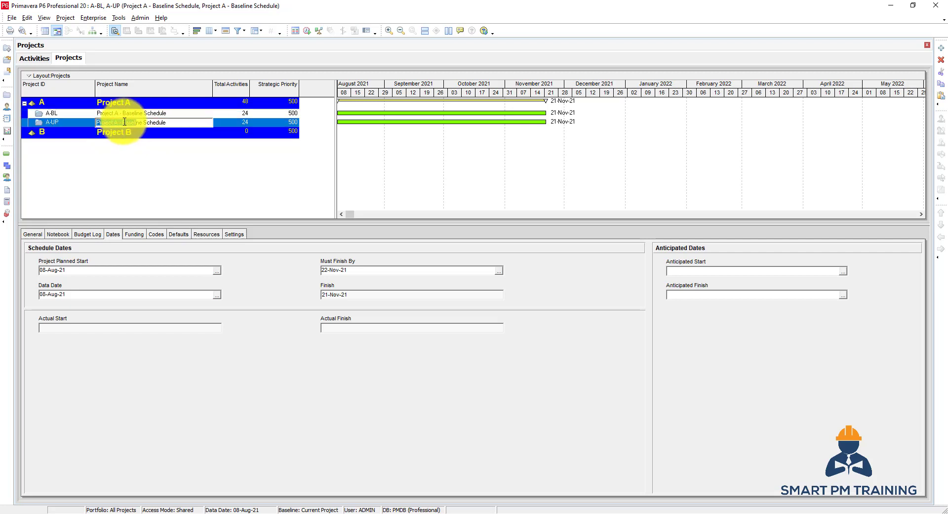
Rename project A-UP to 'Project A - Schedule Update (15-Aug-21)'.
double_click(142, 122)
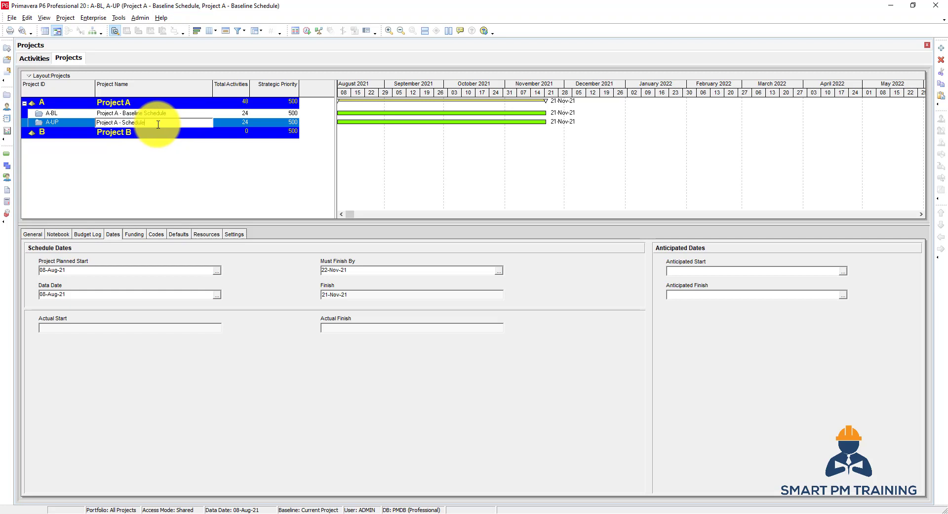
type("Update (")
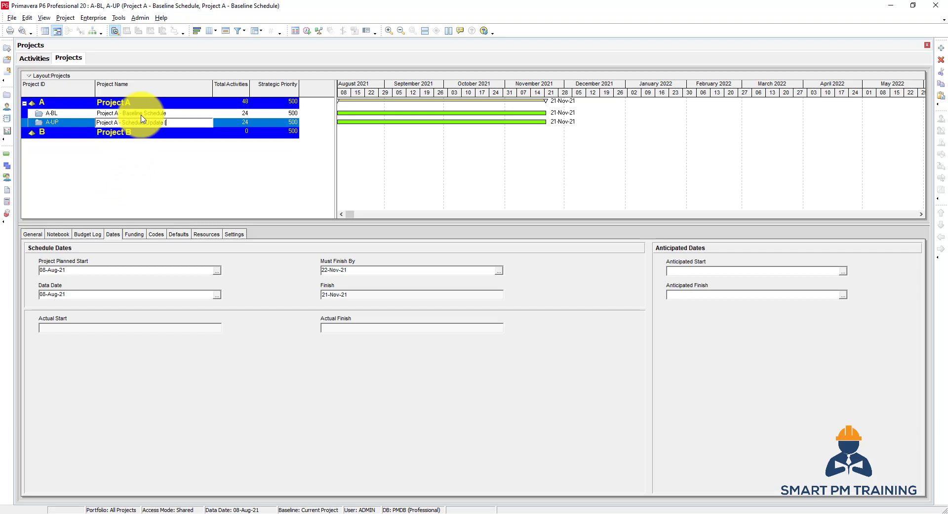
type("15Aug-21)")
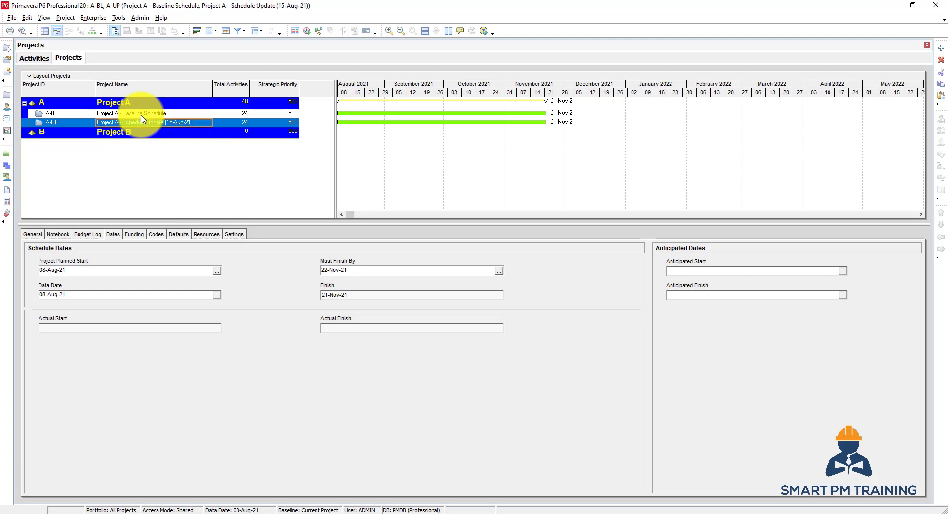
Open A-UP and convert Project A - Baseline Schedule into its baseline.
right_click(139, 121)
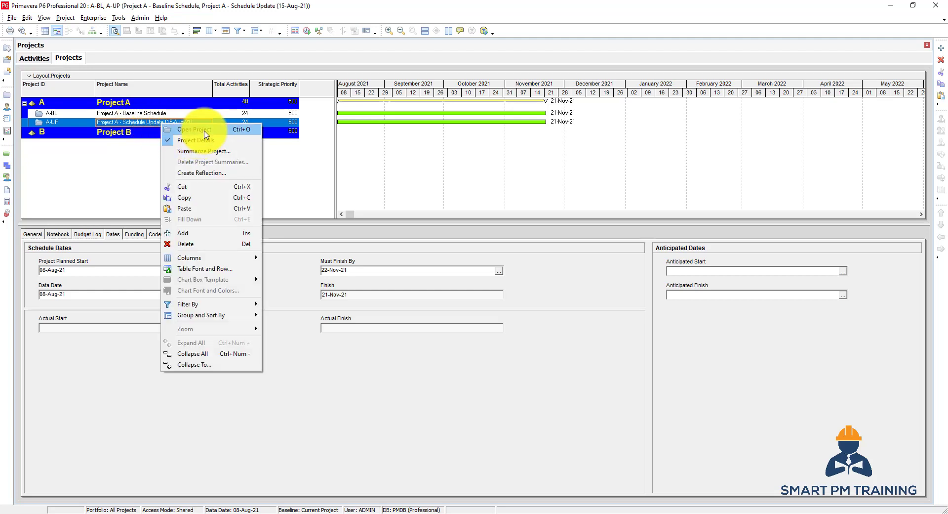
left_click(193, 129)
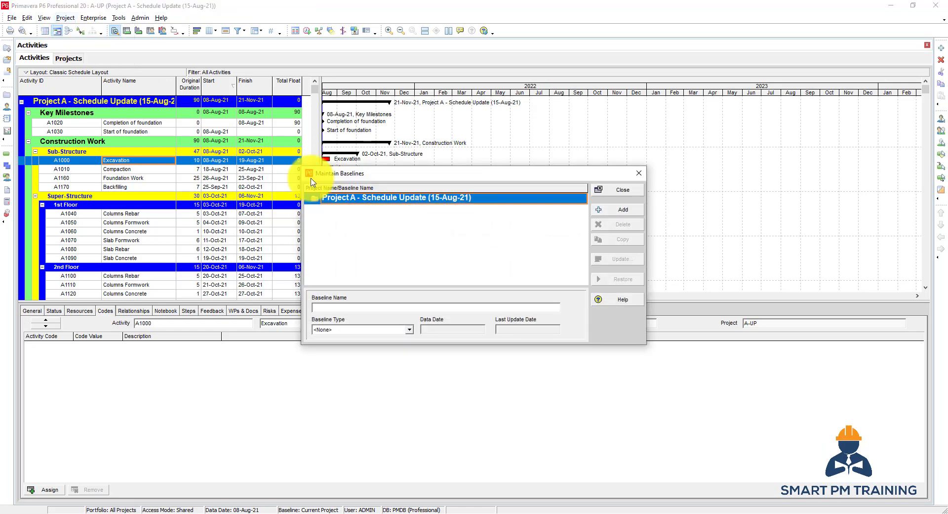
left_click(622, 209)
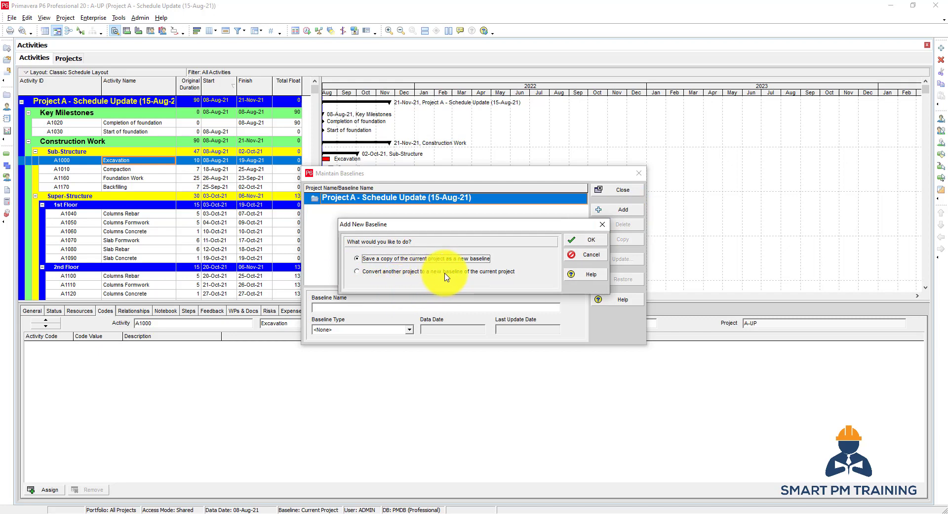
left_click(358, 271)
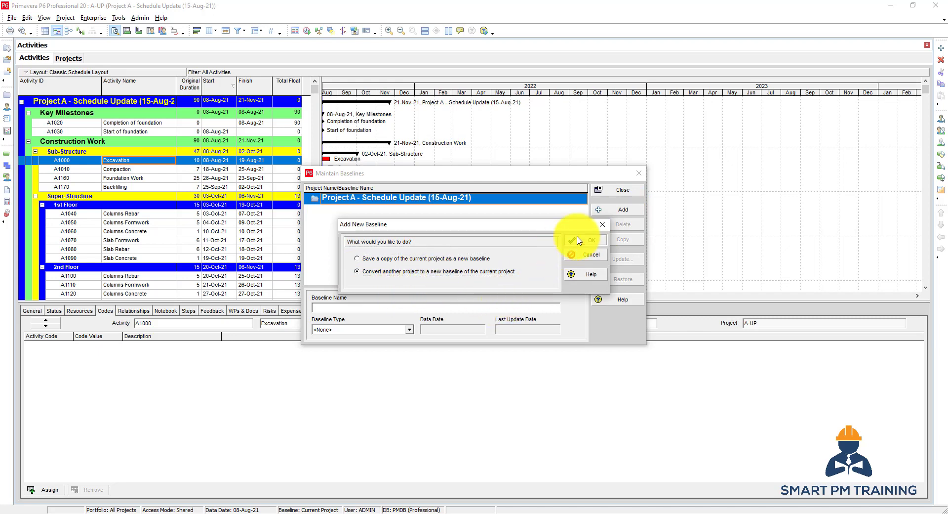
left_click(588, 239)
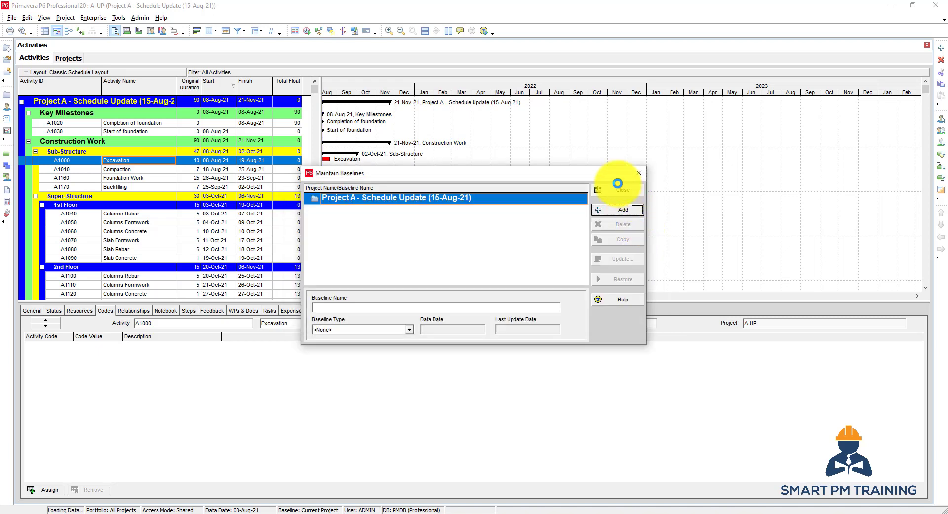
left_click(617, 210)
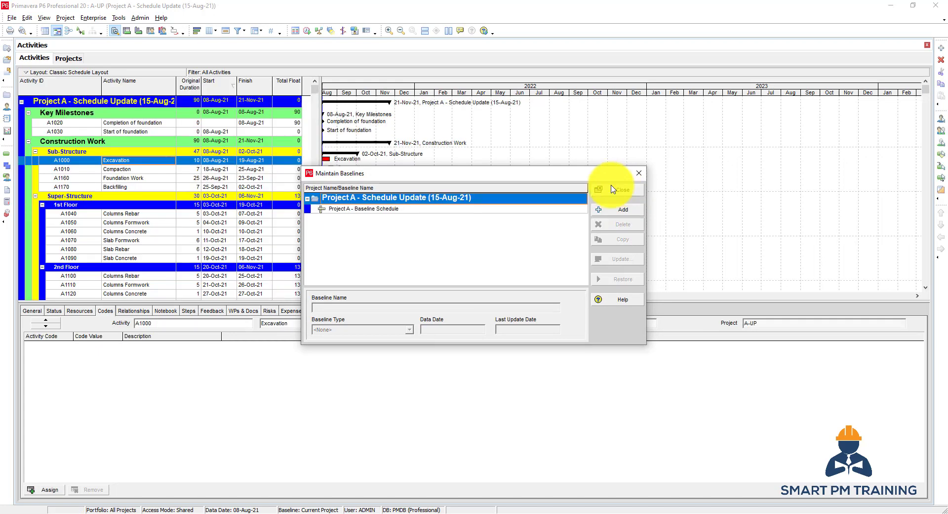
left_click(621, 189)
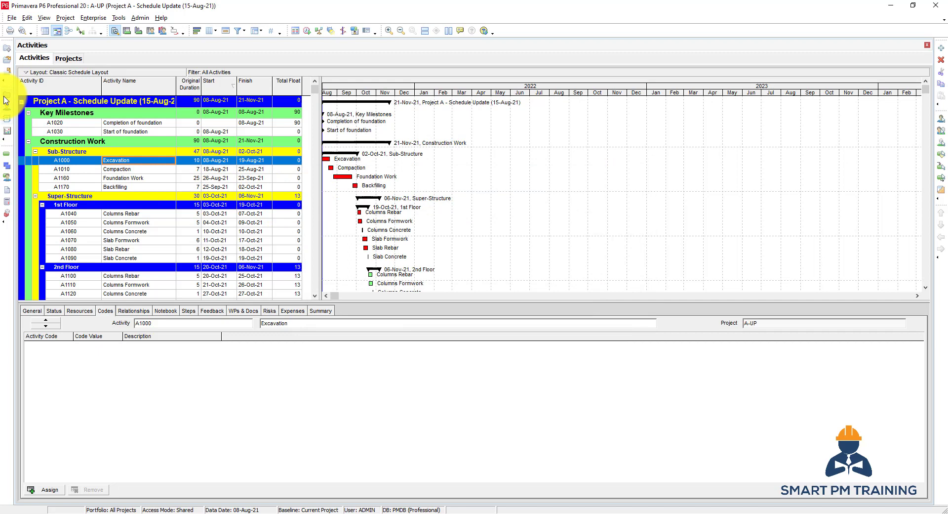
Restore the Project A - Baseline Schedule baseline as separate project A-BL, then view projects.
left_click(68, 57)
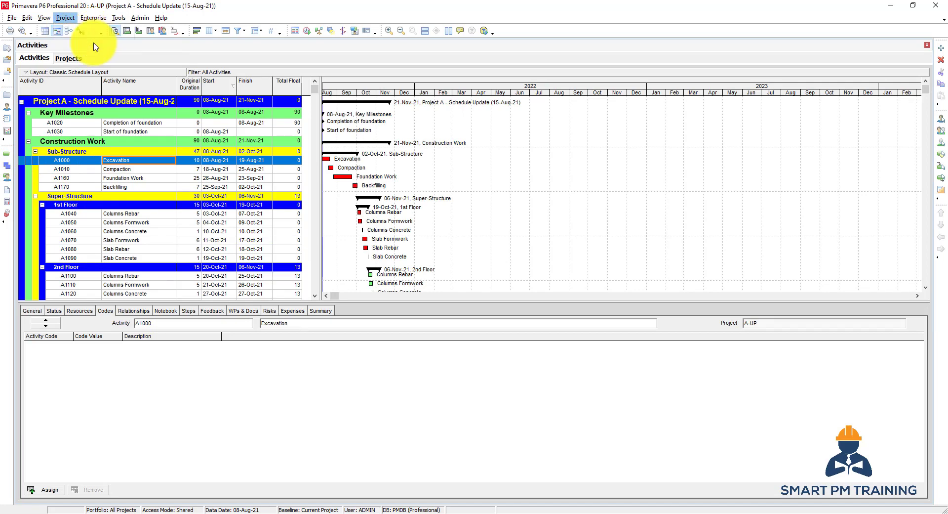
left_click(64, 16)
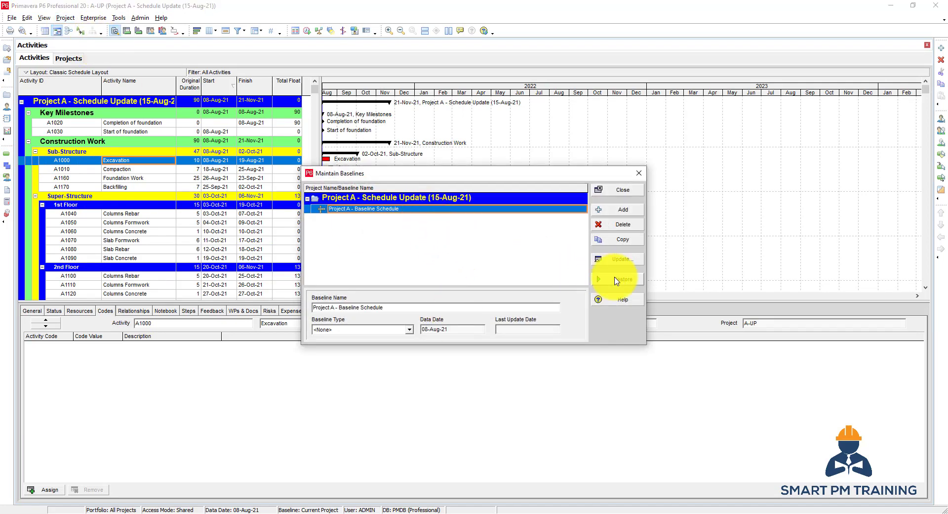
left_click(622, 278)
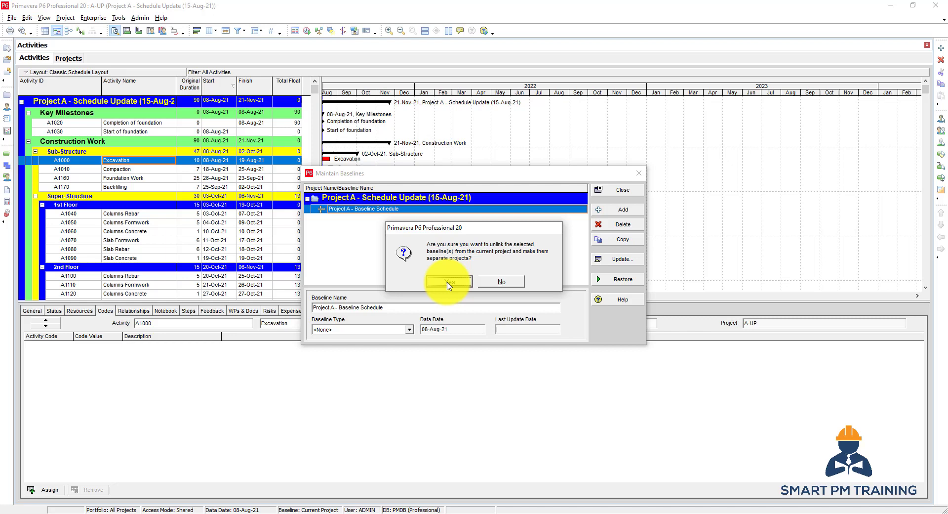
left_click(447, 282)
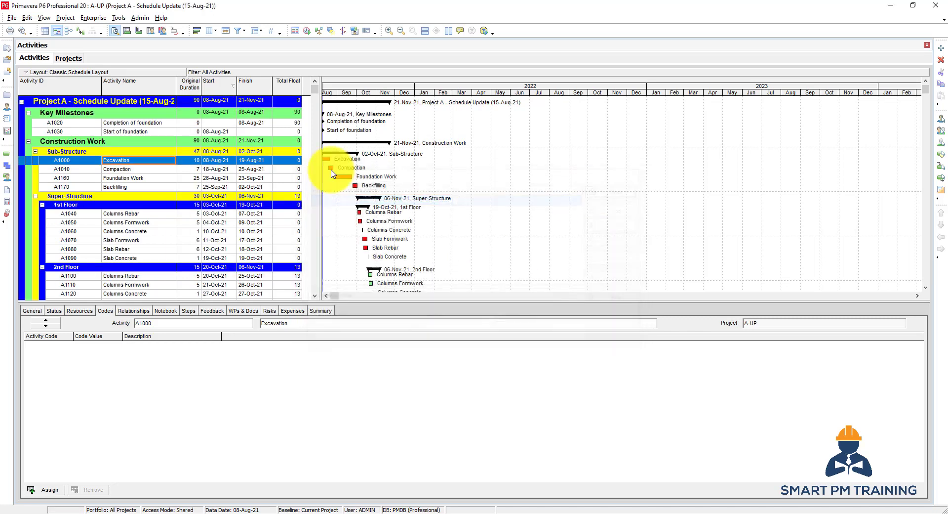
left_click(68, 57)
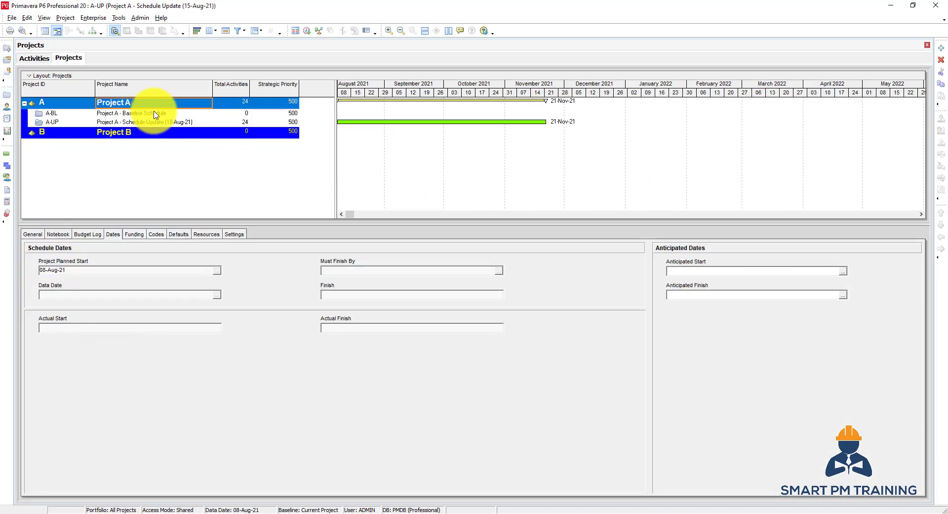
Convert project A-BL into a new baseline of Schedule Update, then return to Activities.
left_click(64, 18)
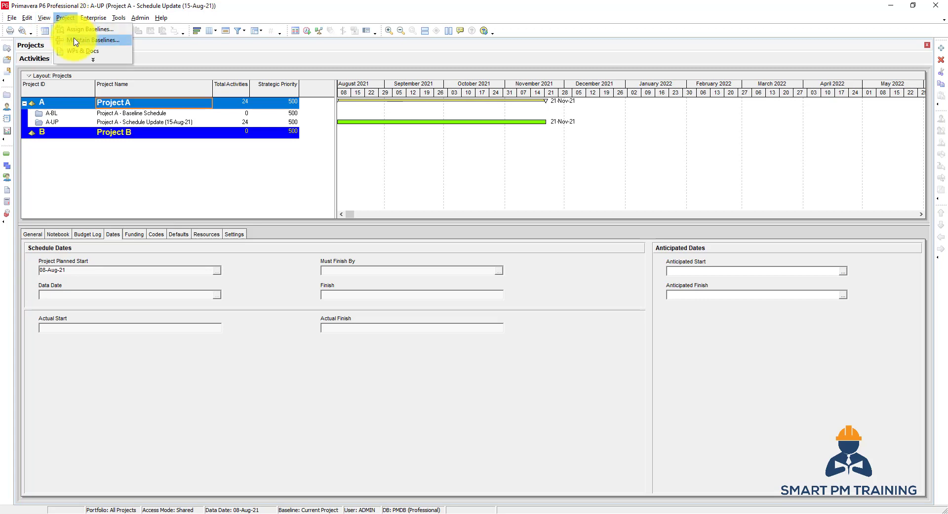
left_click(84, 40)
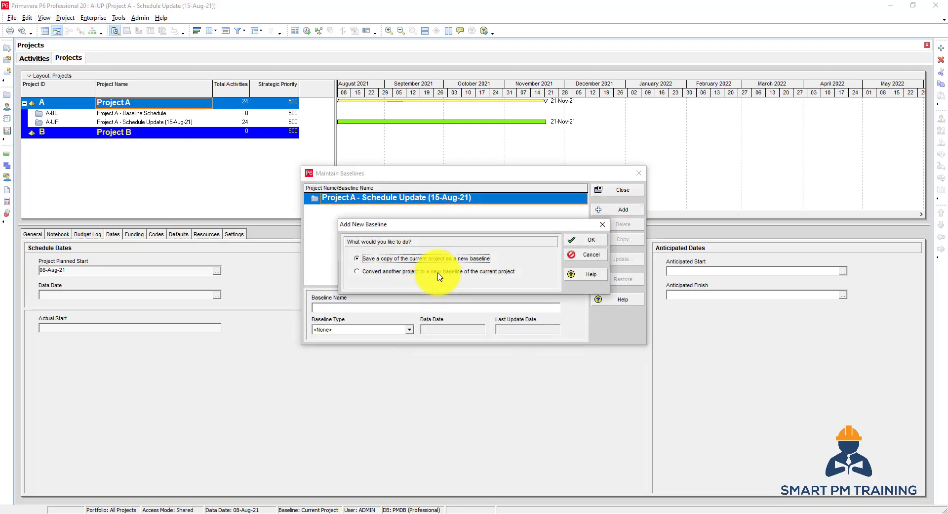
left_click(356, 271)
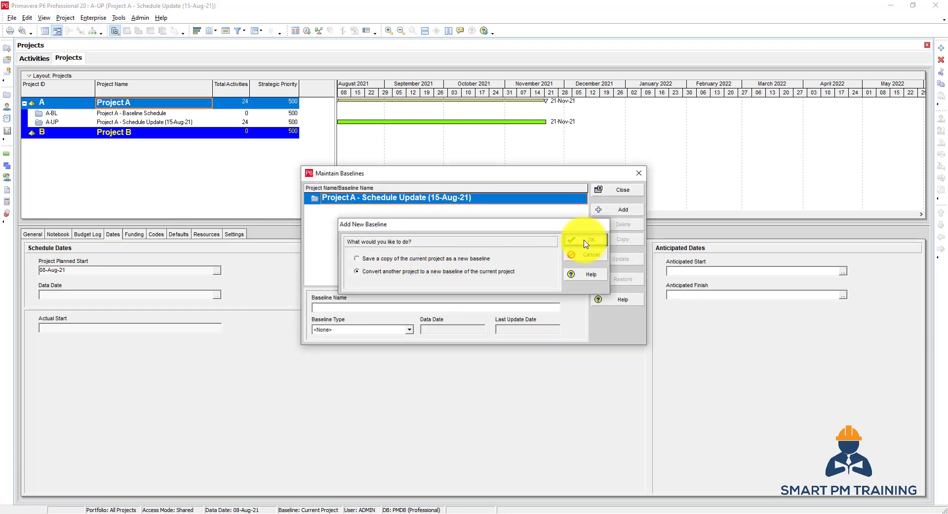
left_click(591, 239)
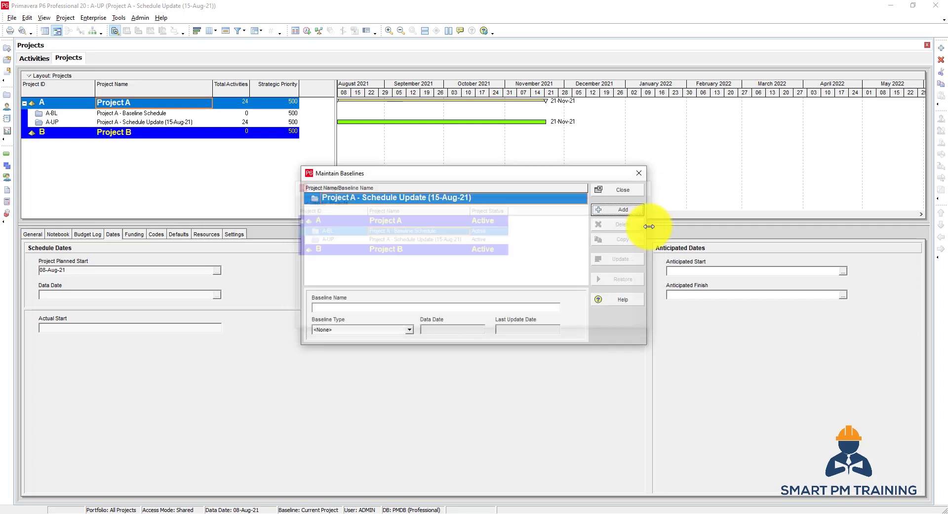
left_click(617, 223)
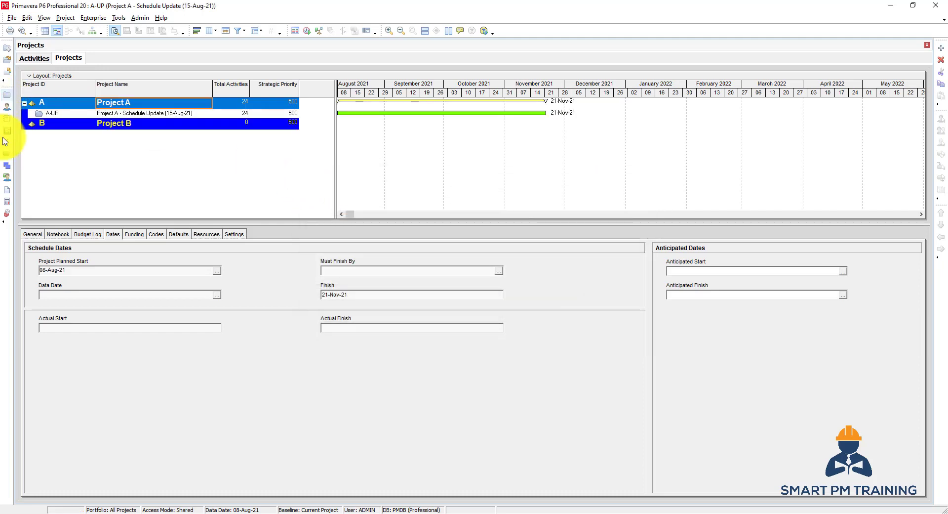
left_click(34, 57)
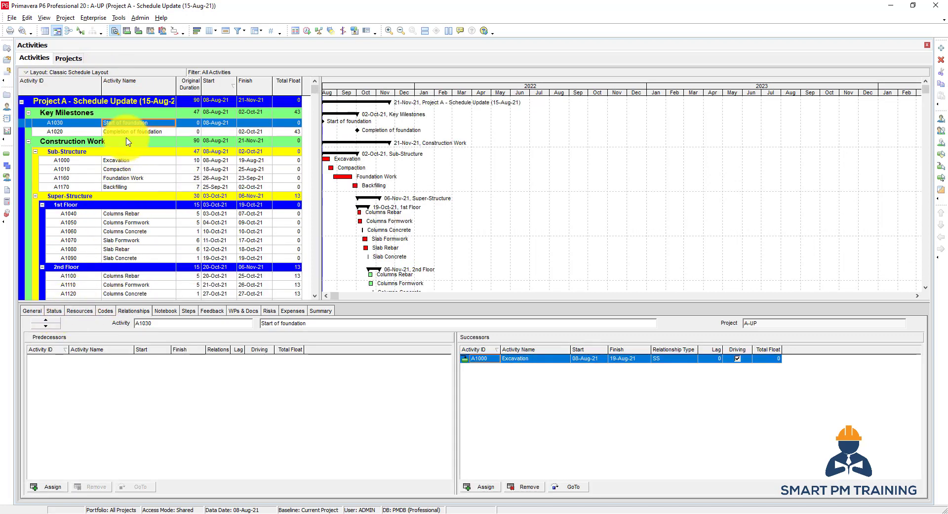
Assign Project A - Baseline Schedule as the primary baseline in Assign Baselines.
left_click(65, 17)
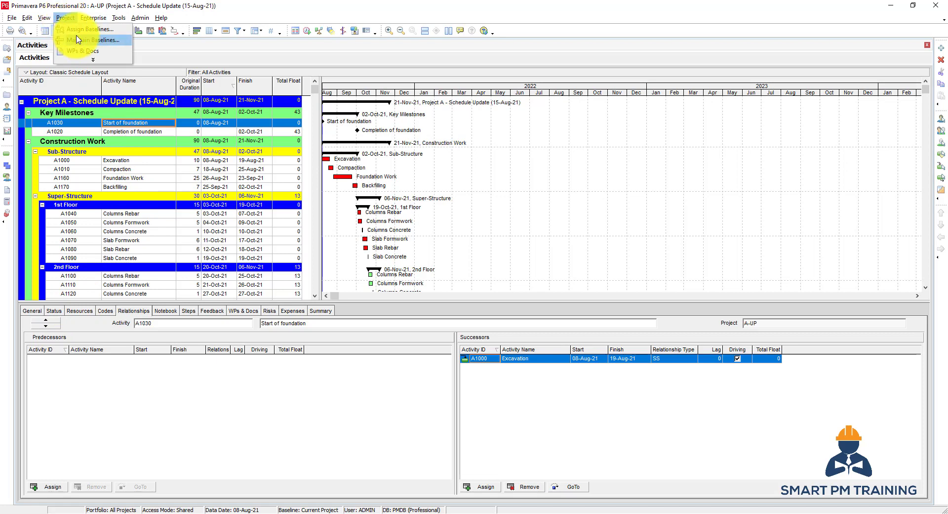
left_click(92, 18)
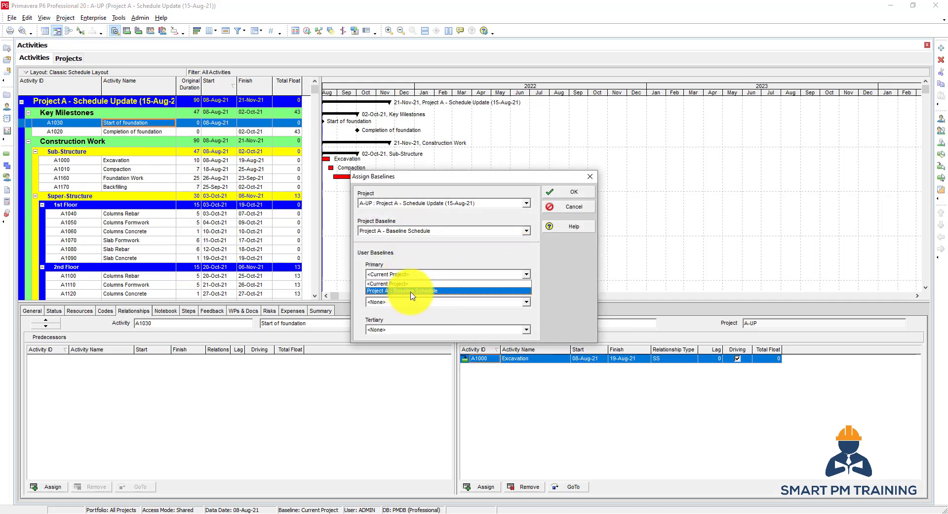
left_click(402, 291)
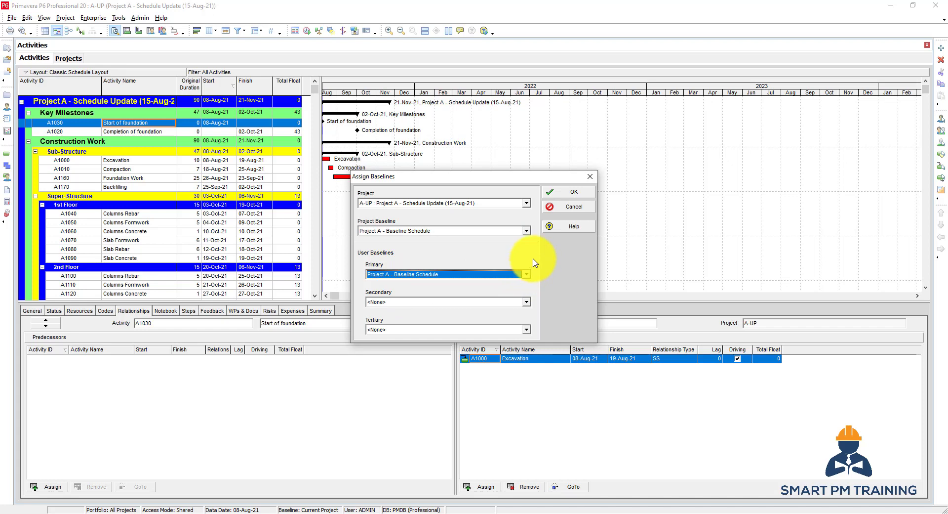
left_click(572, 192)
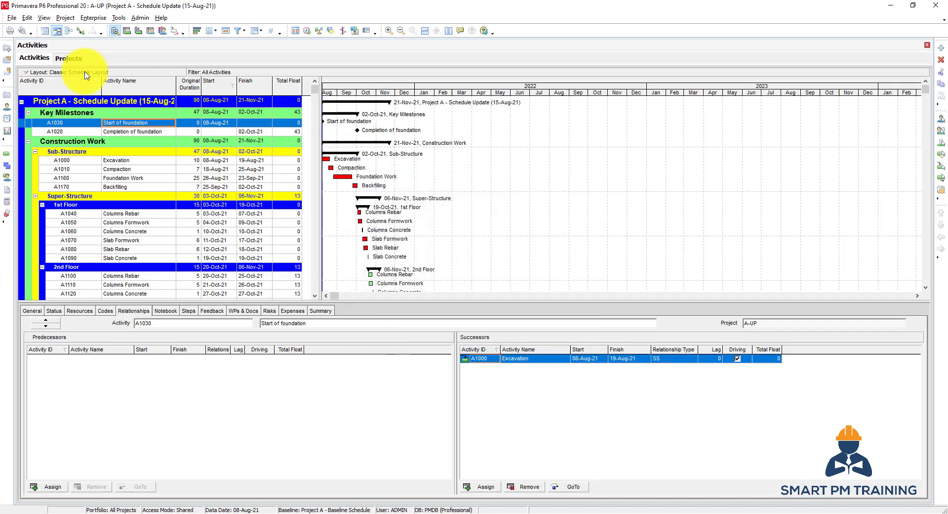
left_click(64, 18)
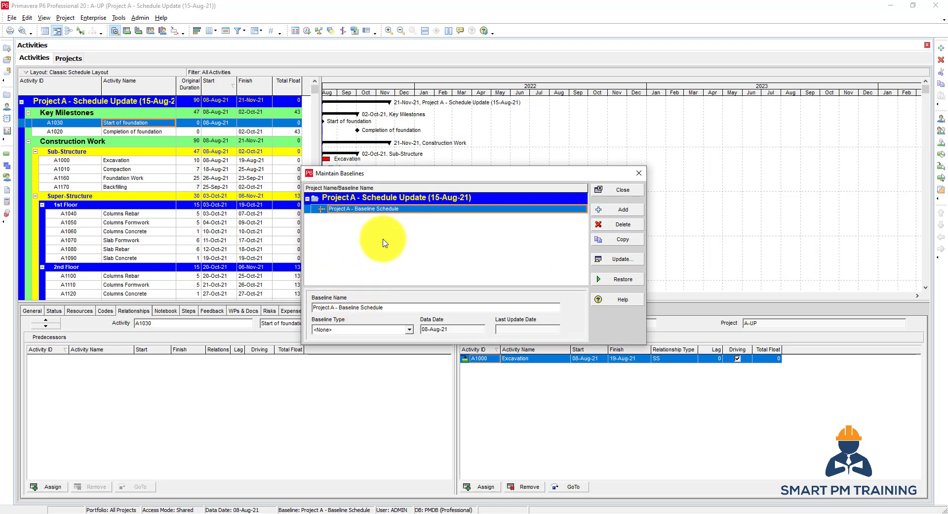
mouse_move(378, 247)
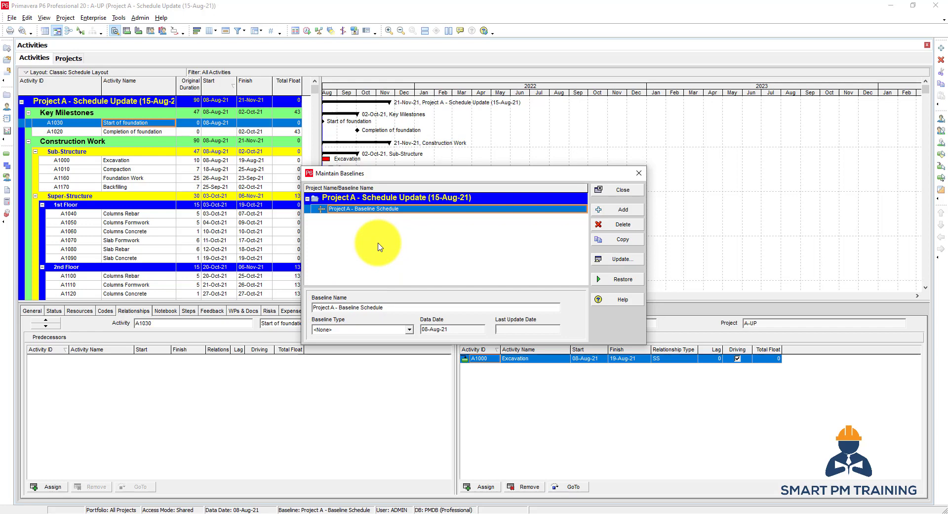
left_click(622, 189)
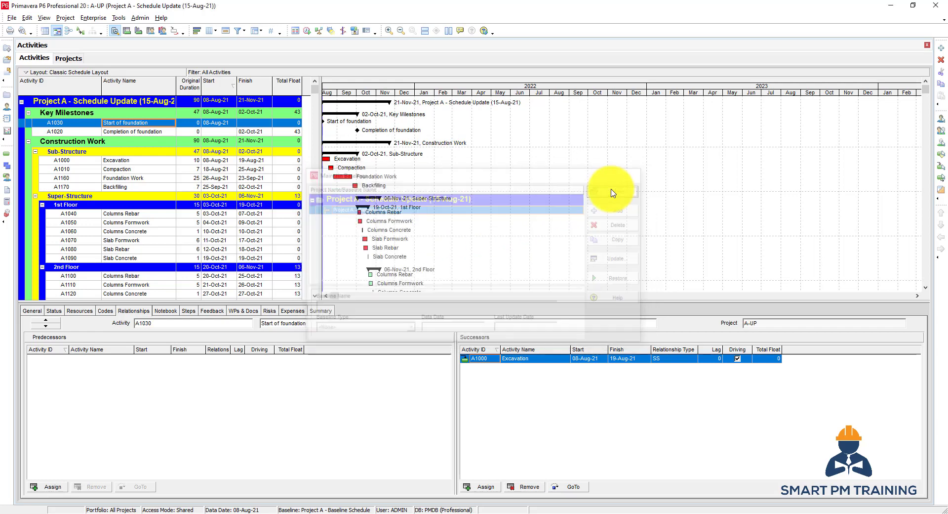